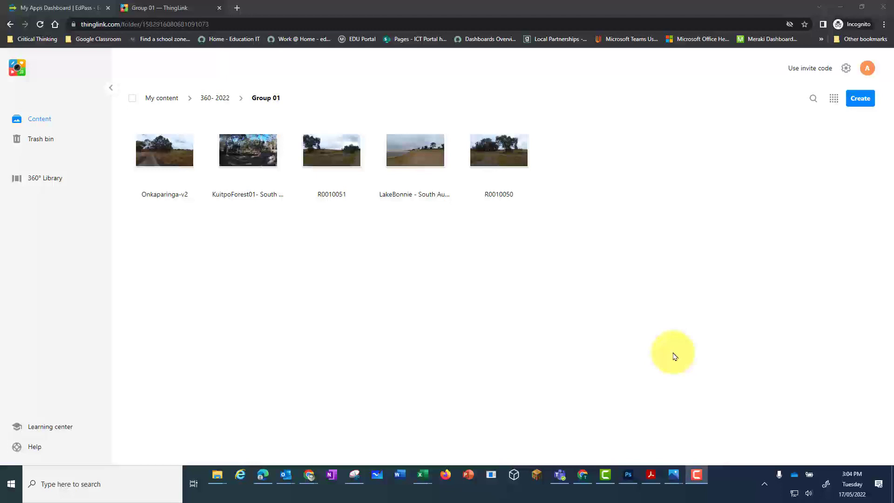
{"action": "mouse_move", "coordinate": [615, 335]}
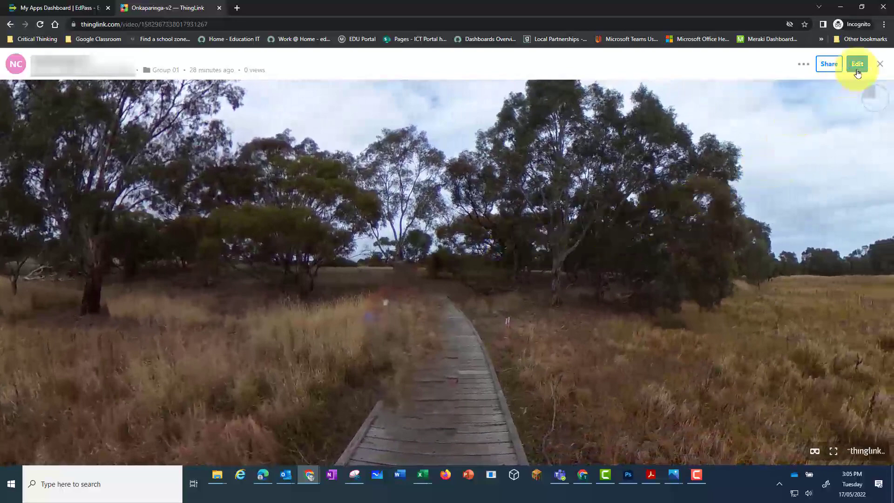
- Begin editing the boardwalk scene and add a new plain text-label hotspot
{"action": "left_click", "coordinate": [856, 63]}
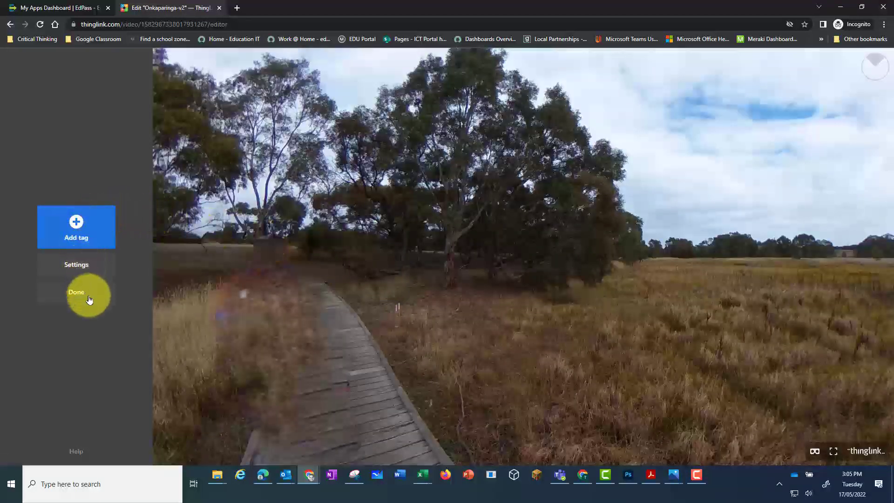
{"action": "mouse_move", "coordinate": [76, 226]}
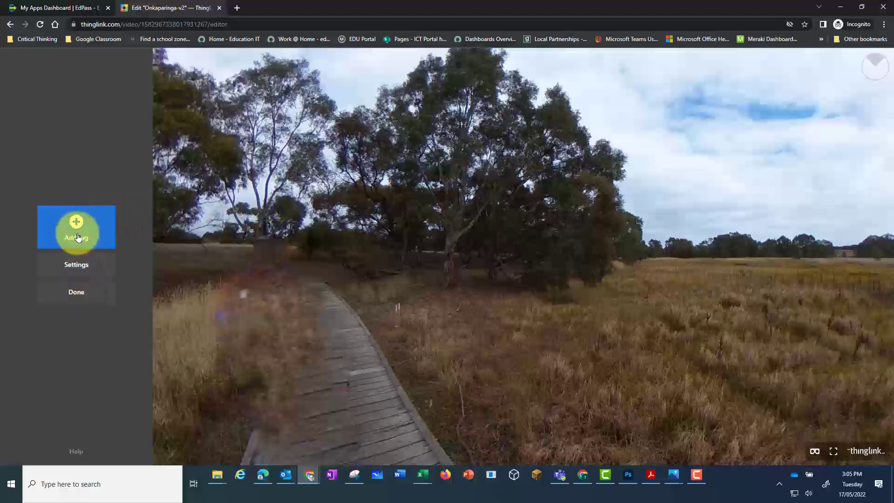
{"action": "left_click", "coordinate": [76, 227]}
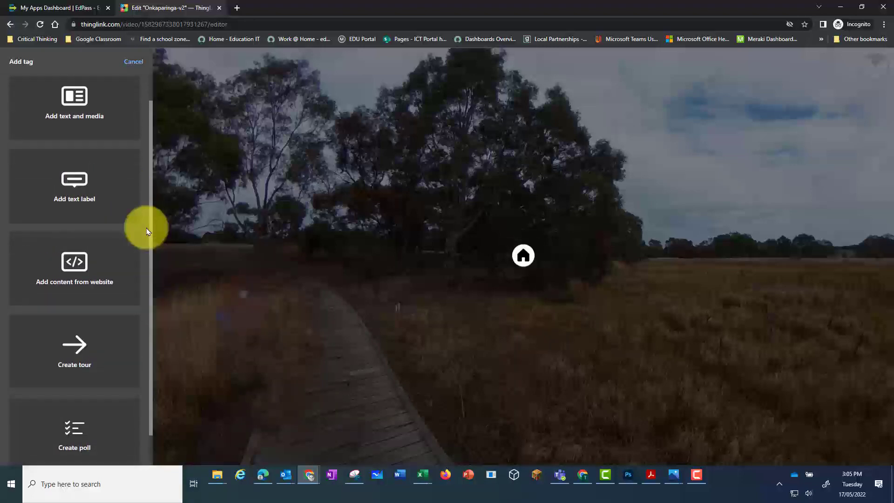
{"action": "left_click", "coordinate": [74, 228]}
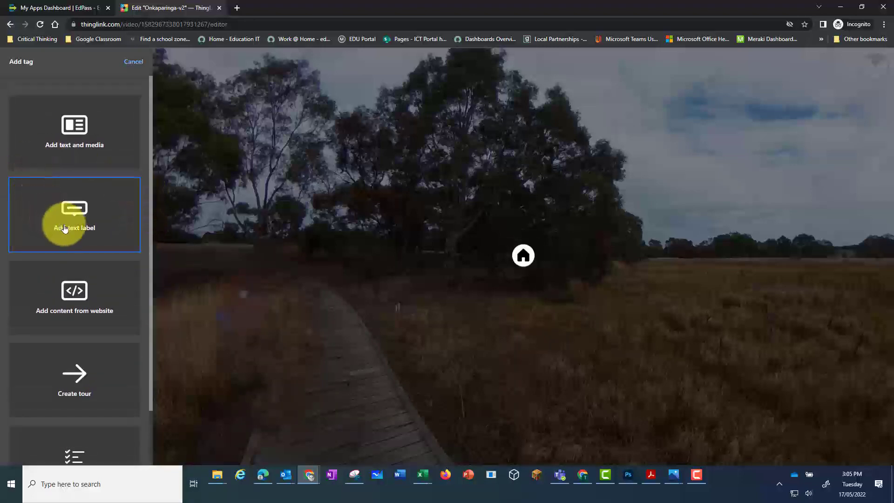
{"action": "left_click", "coordinate": [74, 228]}
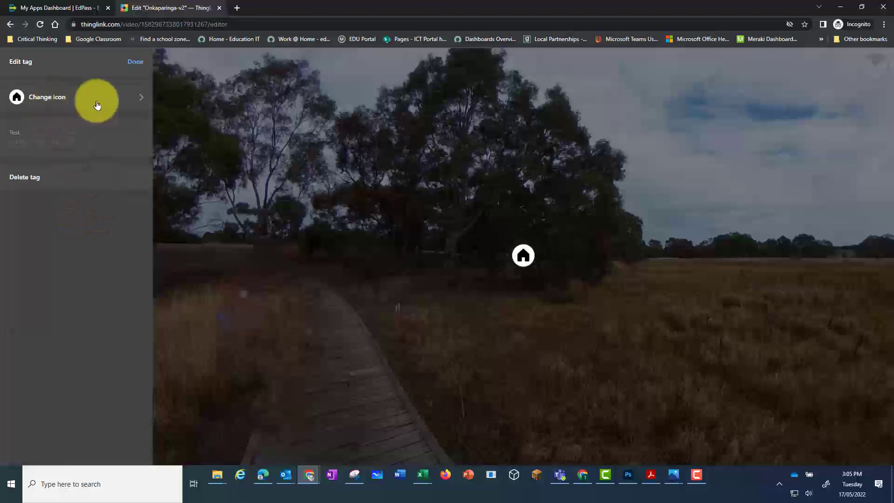
- Give the hotspot the info icon and label it 'Gum' for the trees
{"action": "left_click", "coordinate": [46, 97]}
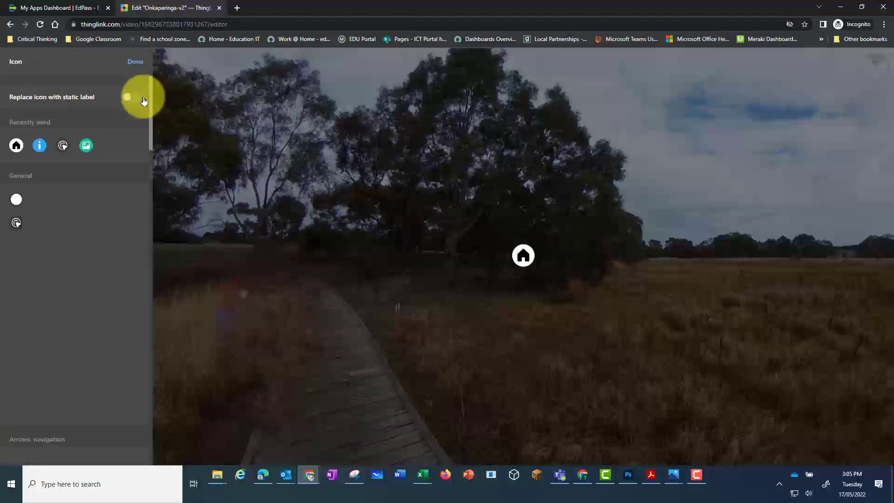
{"action": "left_click", "coordinate": [39, 145]}
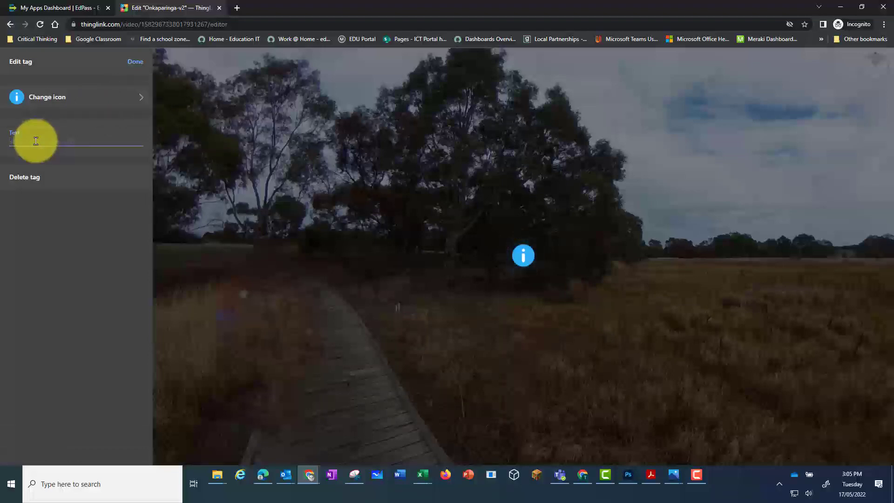
{"action": "type", "text": "Gum"}
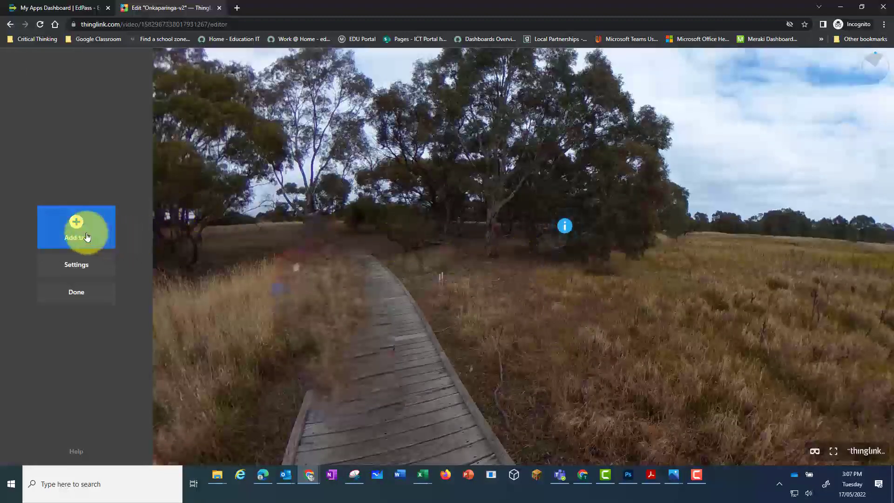
- Add a text-and-media hotspot titled 'Board walk' described 'This is used to protect the ground'
{"action": "left_click", "coordinate": [75, 227]}
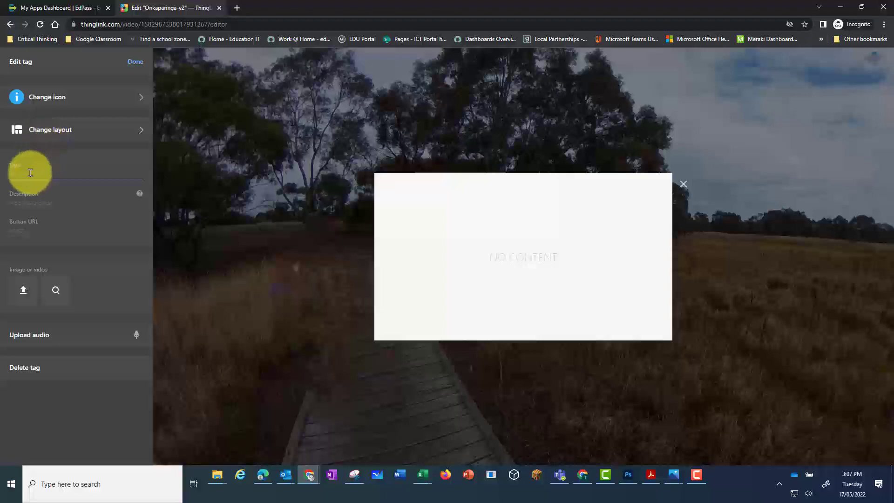
{"action": "type", "text": "Board walk"}
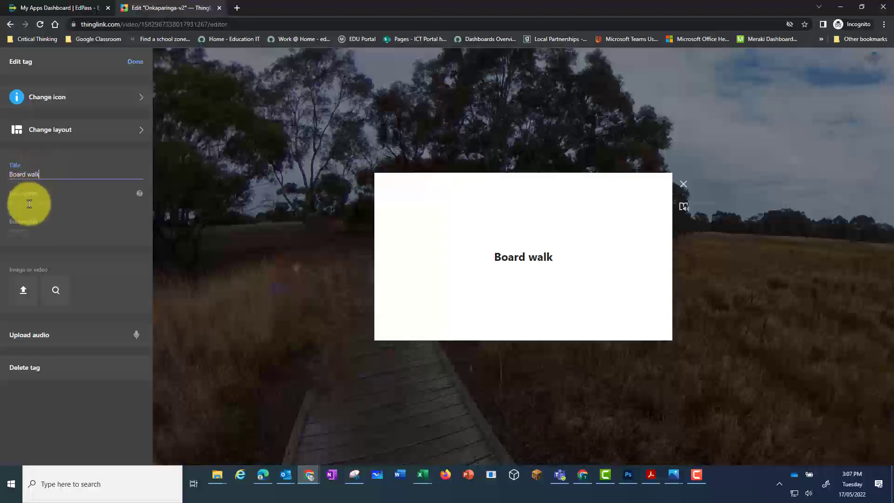
{"action": "type", "text": "This i"}
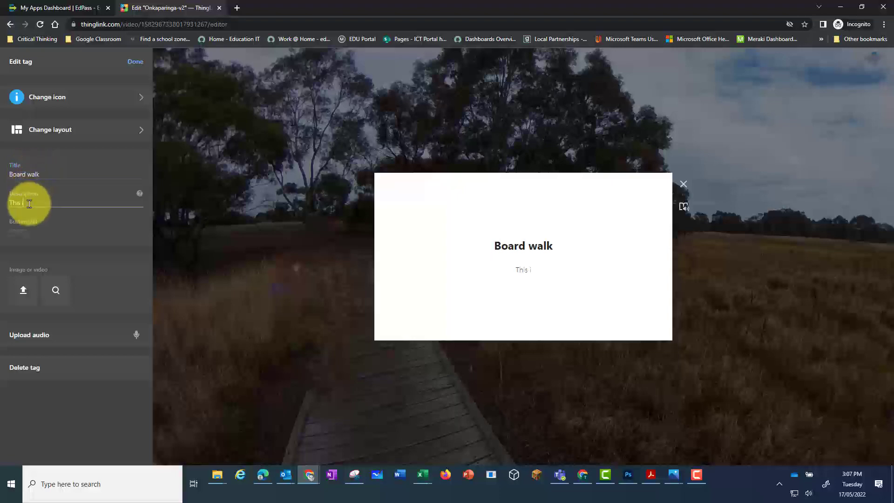
{"action": "type", "text": "s used to"}
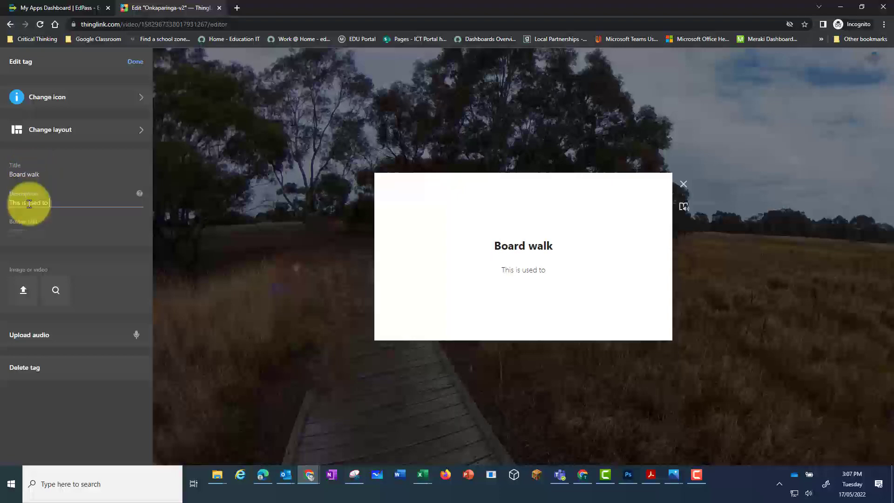
{"action": "type", "text": "protect"}
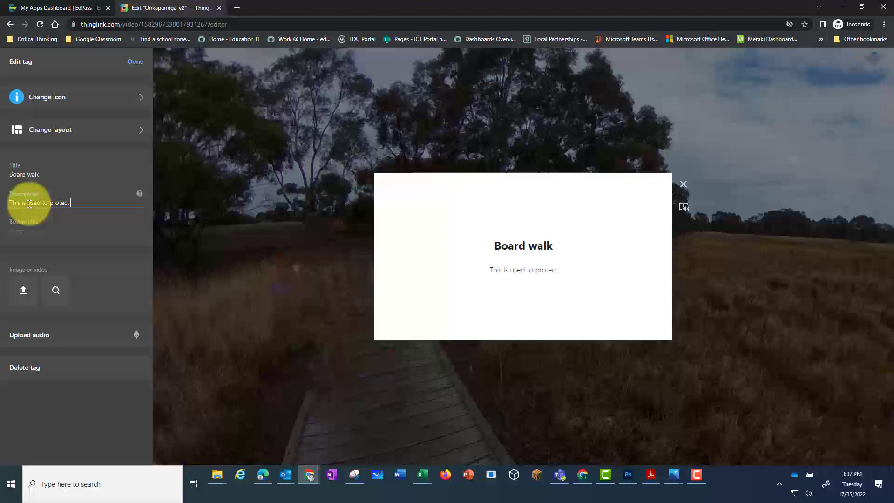
{"action": "type", "text": "the ground"}
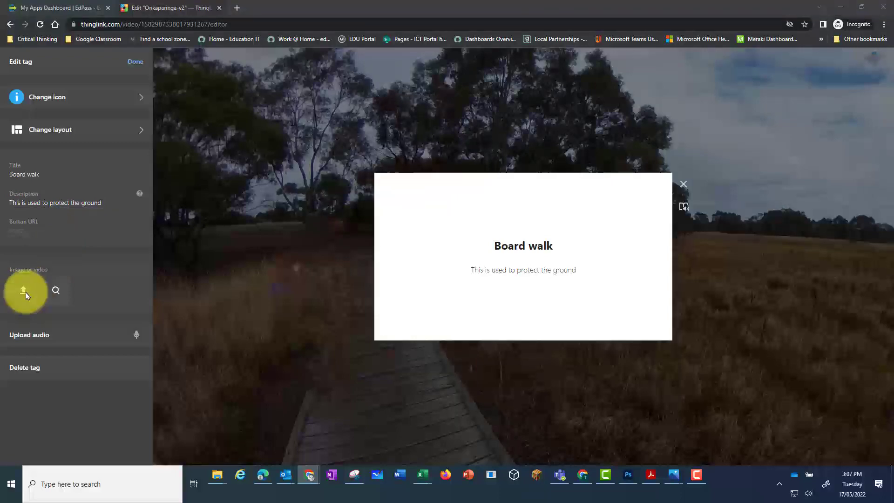
{"action": "left_click", "coordinate": [23, 290]}
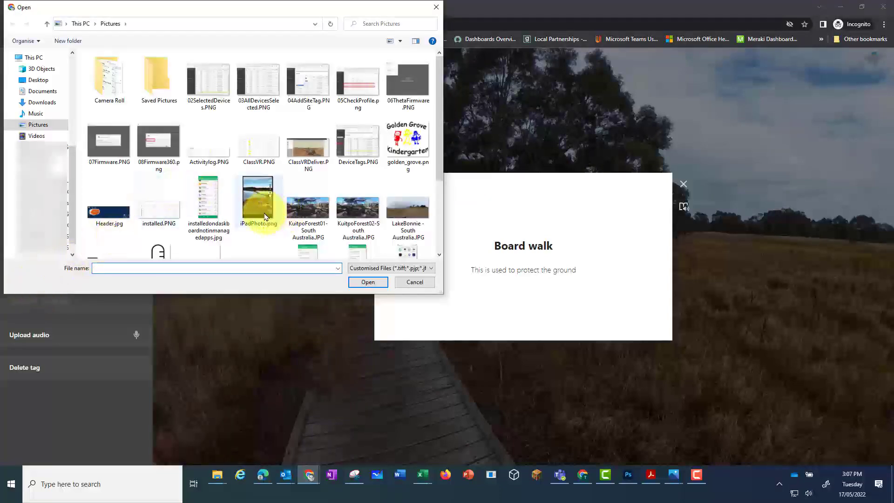
- Attach the lakeside photo to the Board walk hotspot, finish it and check its preview card
{"action": "left_click", "coordinate": [414, 282]}
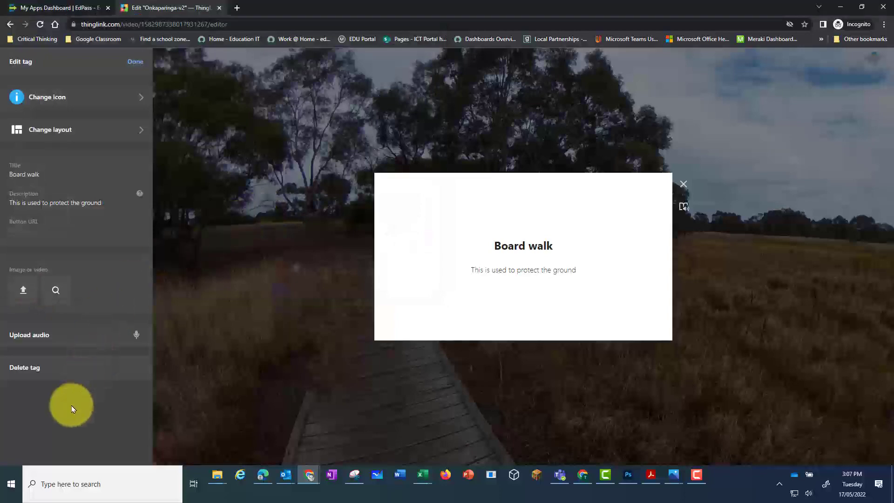
{"action": "left_click", "coordinate": [23, 290]}
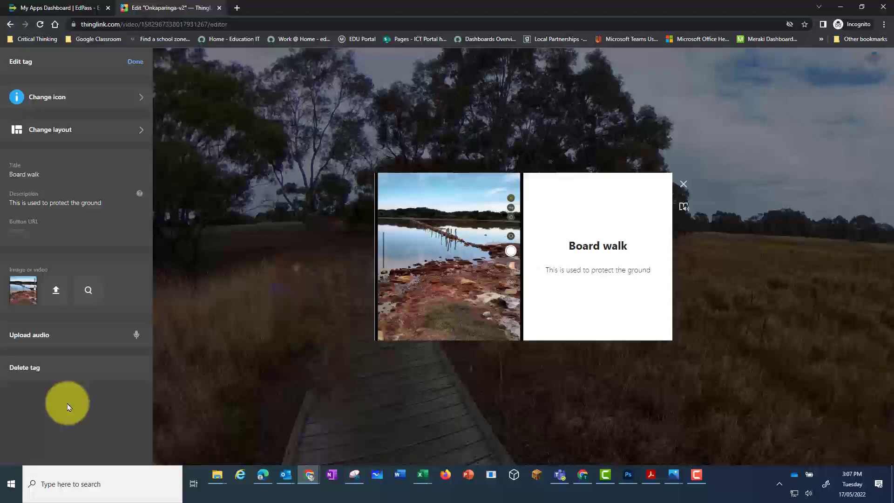
{"action": "left_click", "coordinate": [135, 62]}
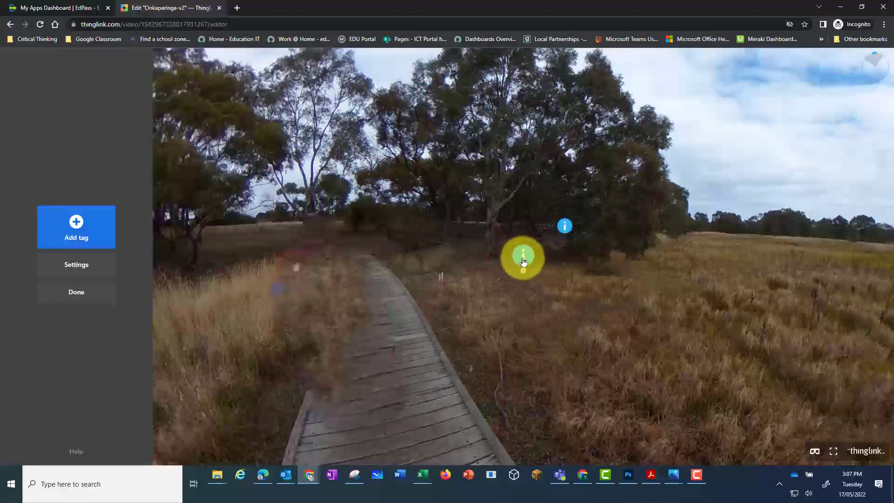
{"action": "left_click", "coordinate": [522, 258]}
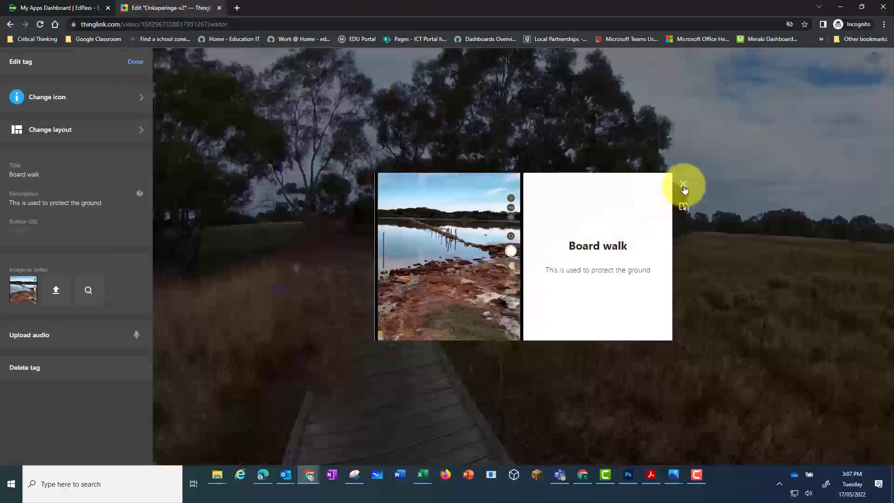
{"action": "left_click", "coordinate": [683, 186]}
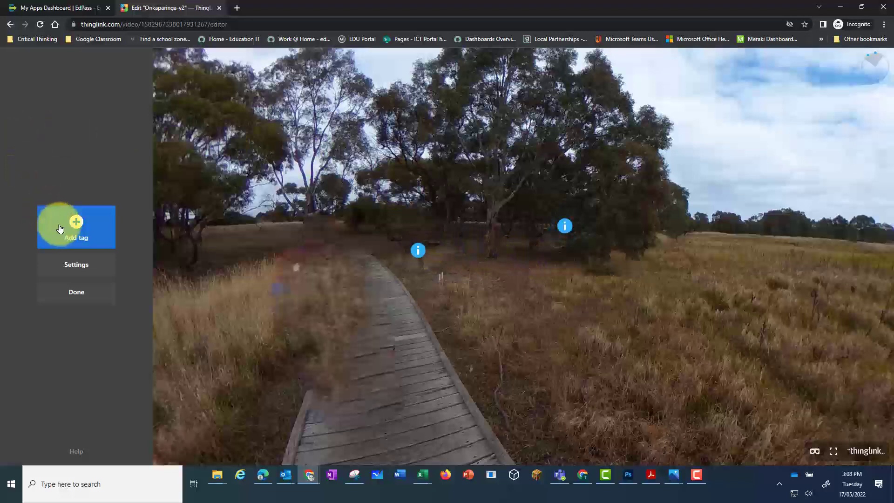
- Add a tour hotspot linked to the KuitpoForest01 scene in Group 01
{"action": "left_click", "coordinate": [76, 226]}
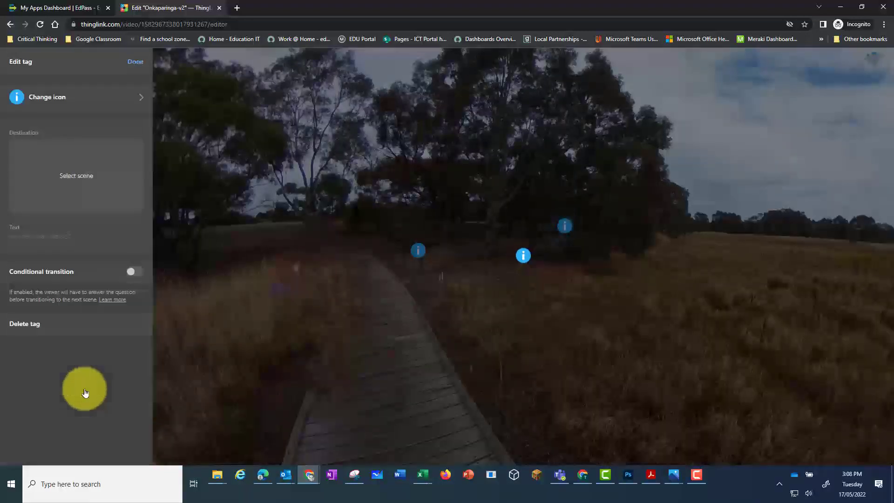
{"action": "left_click", "coordinate": [76, 175]}
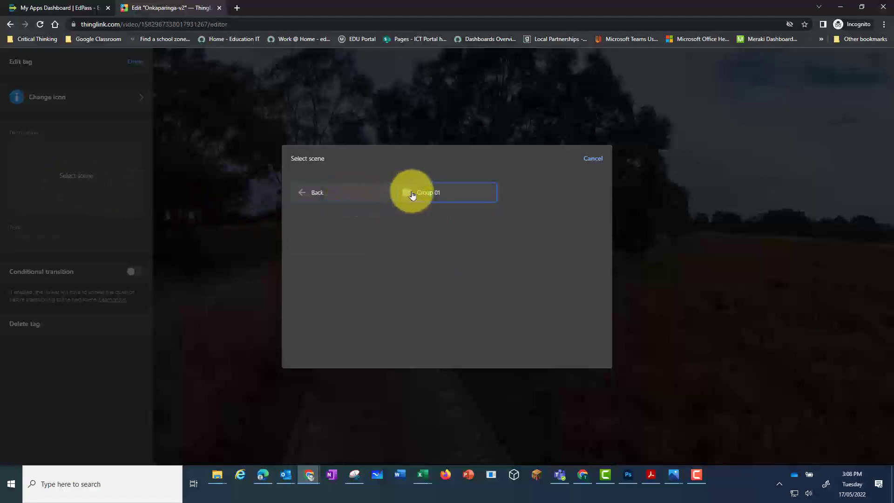
{"action": "left_click", "coordinate": [427, 192]}
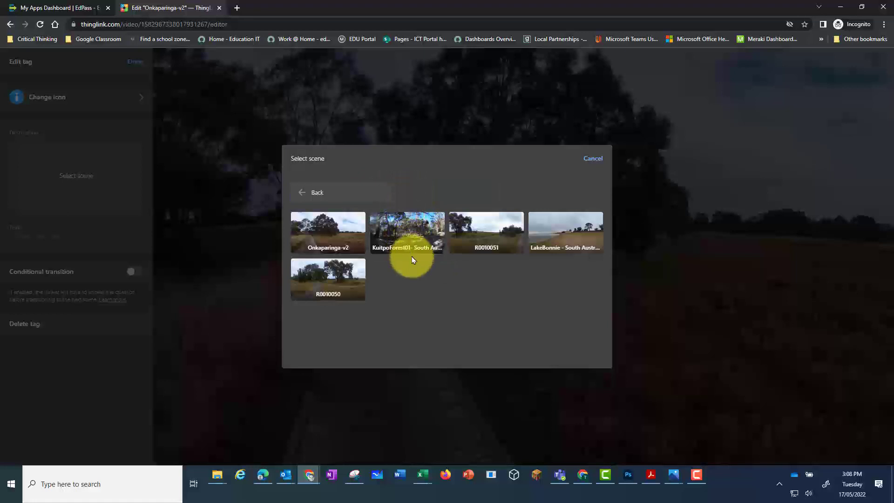
{"action": "left_click", "coordinate": [407, 231]}
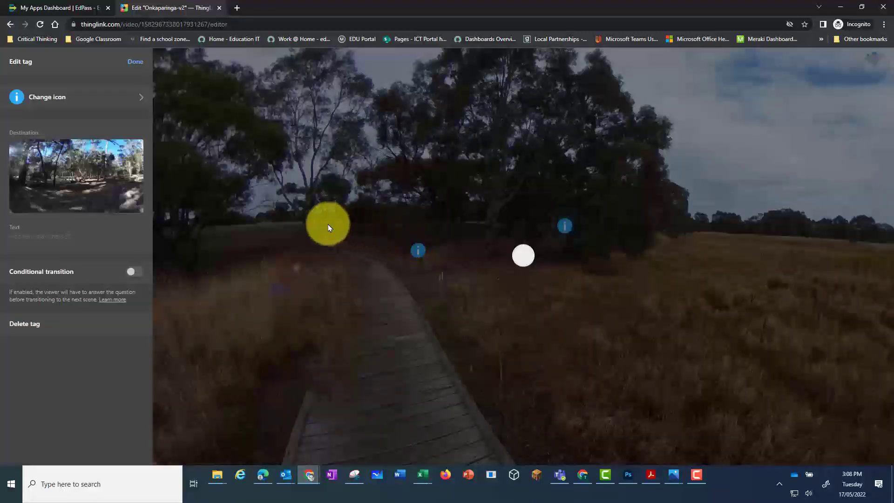
- Label the link hotspot 'Fore' and finish editing it
{"action": "left_click", "coordinate": [74, 237]}
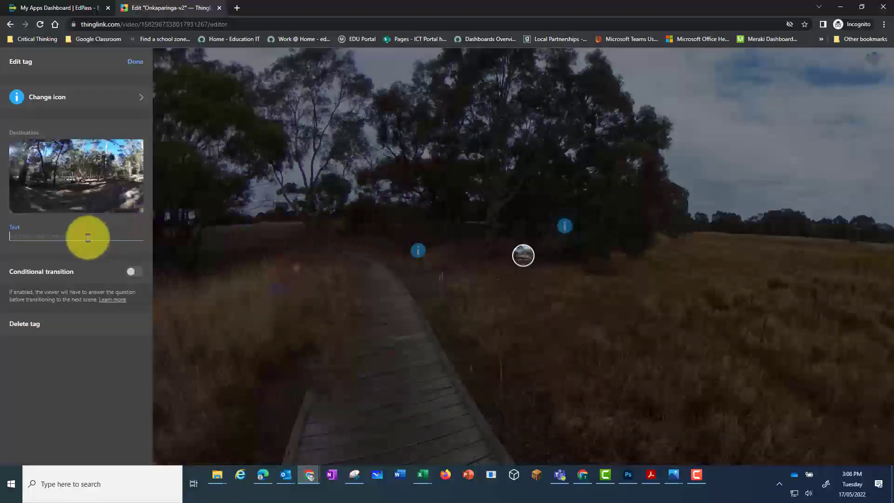
{"action": "type", "text": "Fore"}
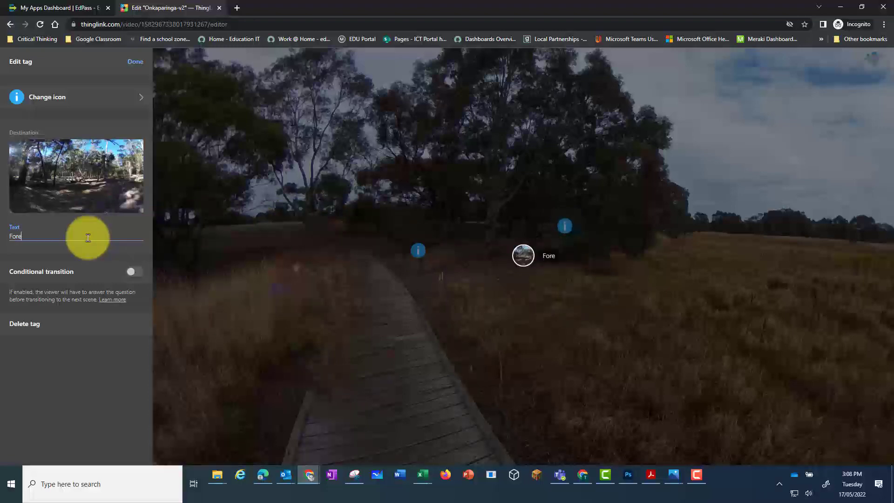
{"action": "left_click", "coordinate": [135, 61]}
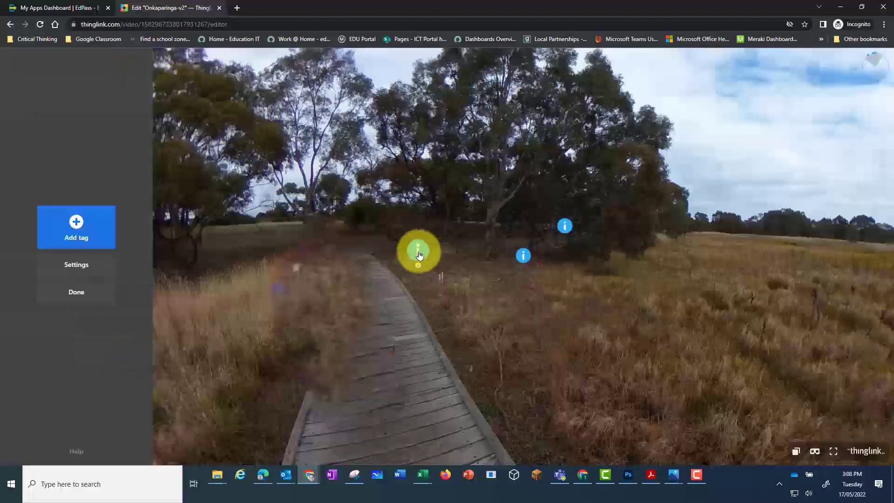
{"action": "left_click", "coordinate": [418, 251]}
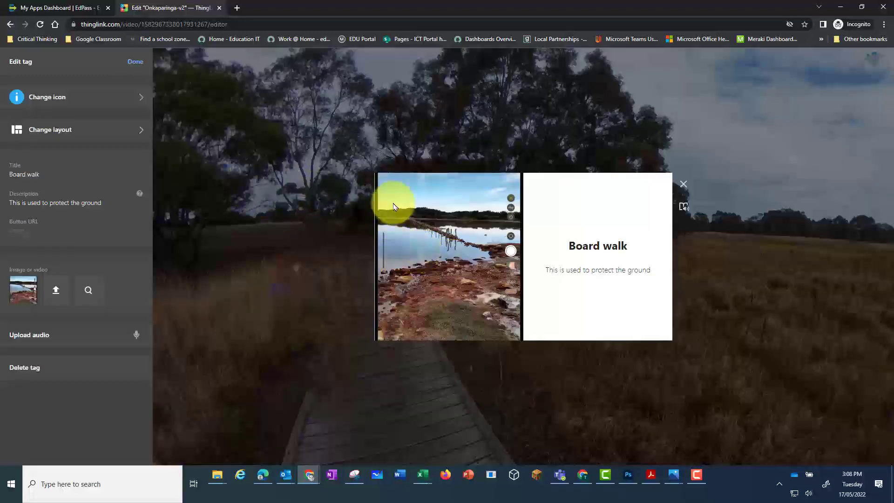
- Swap the Forest hotspot's scene thumbnail for the tour-link symbol from Recently used
{"action": "left_click", "coordinate": [135, 62]}
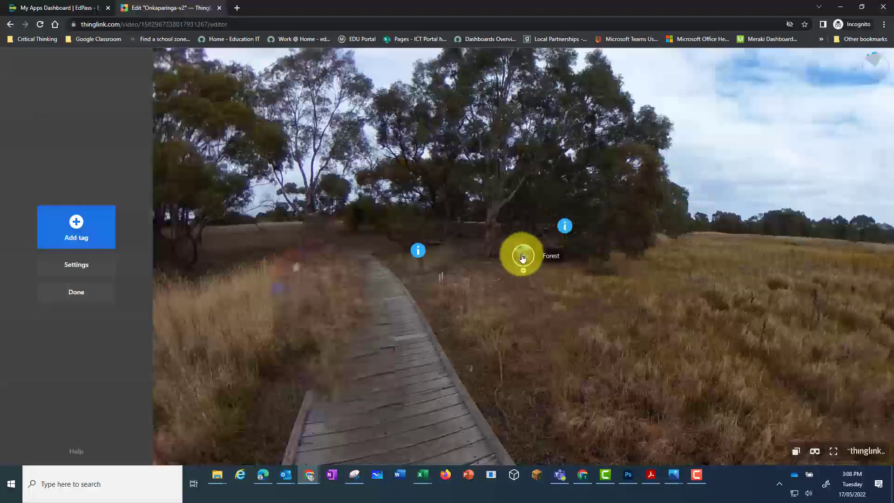
{"action": "left_click", "coordinate": [522, 256]}
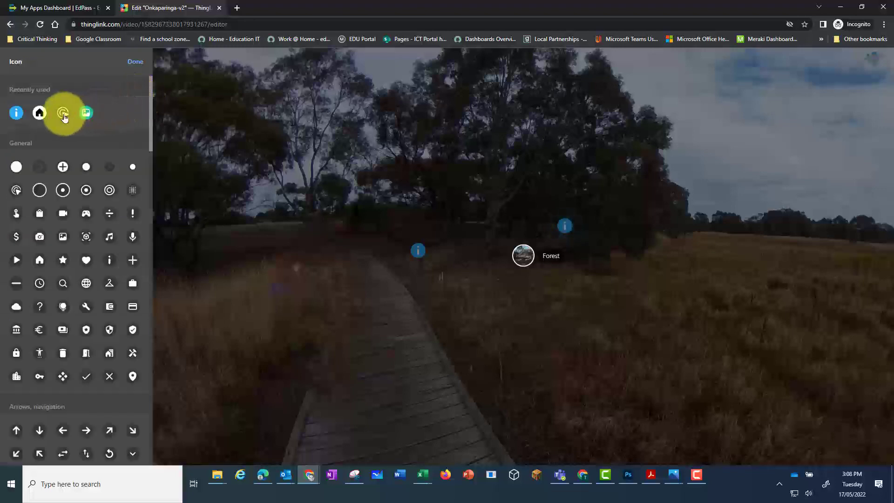
{"action": "left_click", "coordinate": [135, 61]}
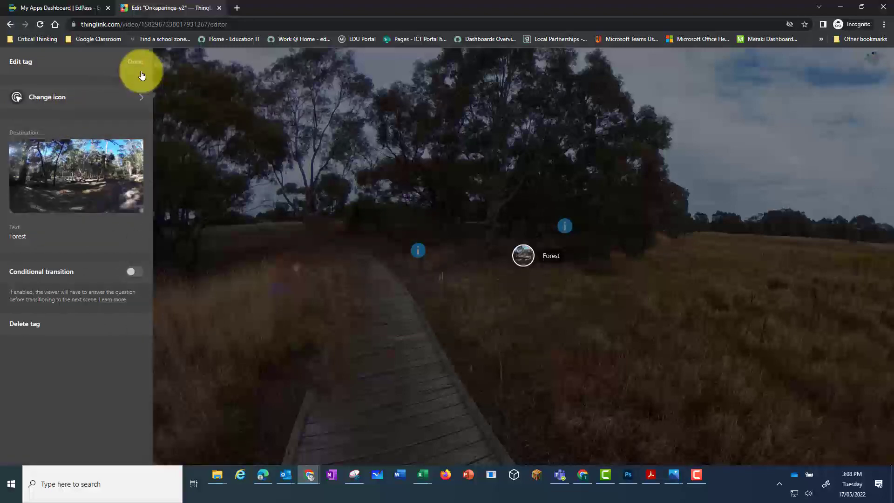
{"action": "left_click", "coordinate": [135, 61]}
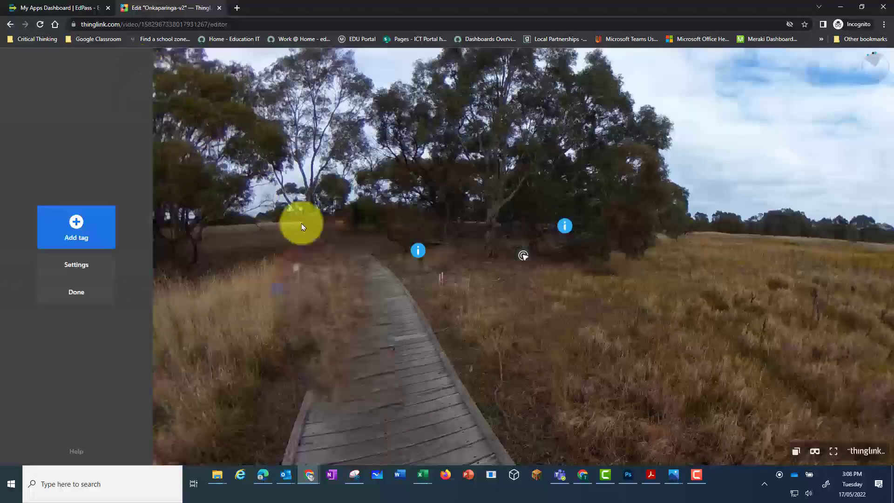
- Drag the Forest hotspot into the grass left of the boardwalk and save the scene
{"action": "left_click_drag", "start_coordinate": [302, 224], "coordinate": [290, 238]}
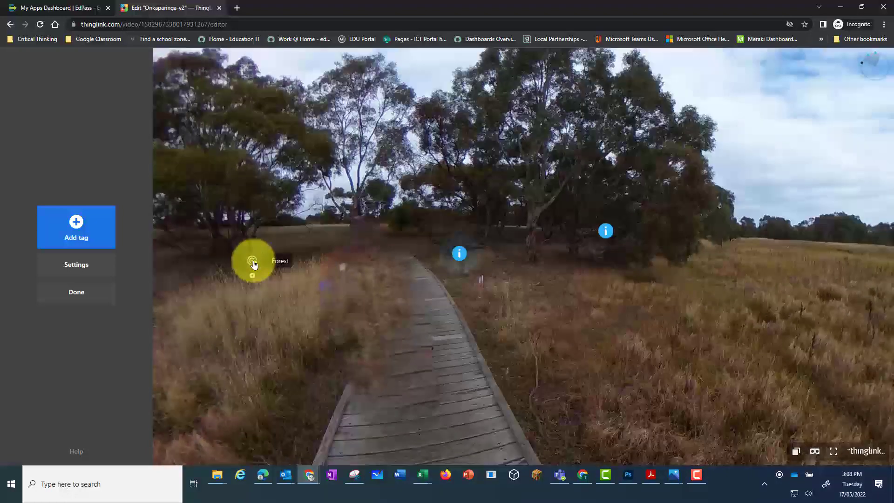
{"action": "left_click", "coordinate": [252, 261]}
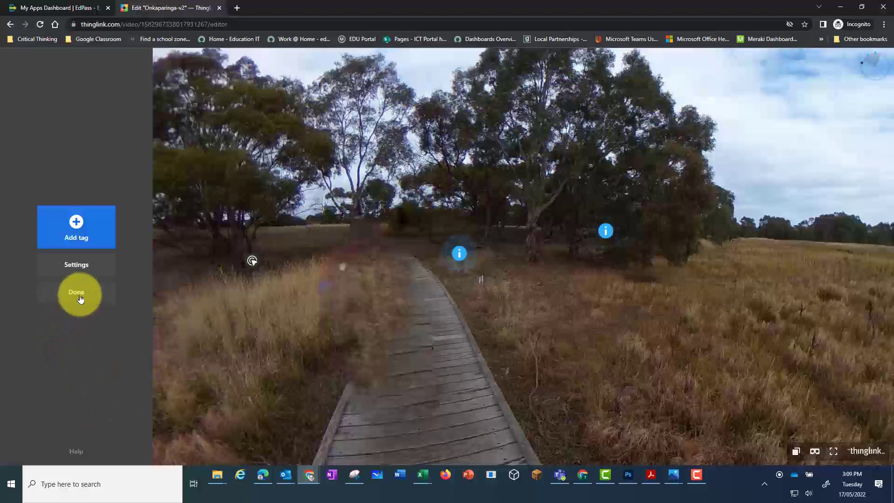
{"action": "left_click", "coordinate": [76, 292]}
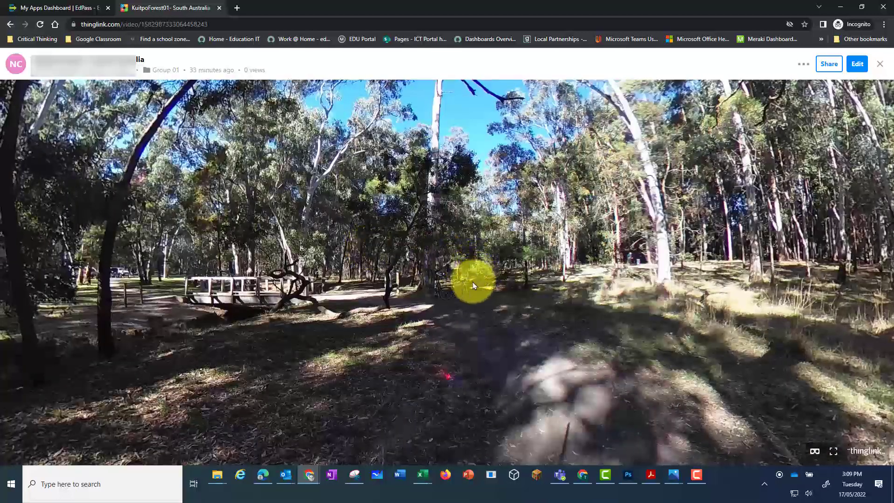
- Begin editing the forest scene and add a new tour-link hotspot
{"action": "left_click", "coordinate": [856, 63]}
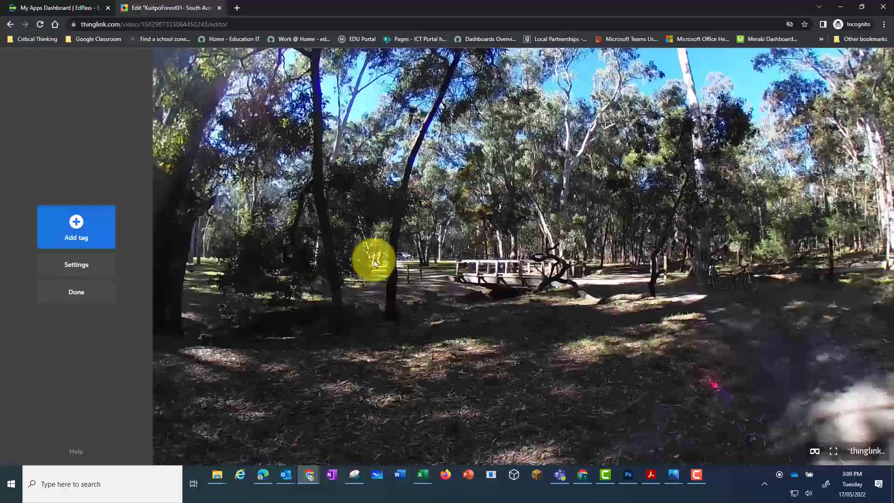
{"action": "left_click", "coordinate": [76, 226]}
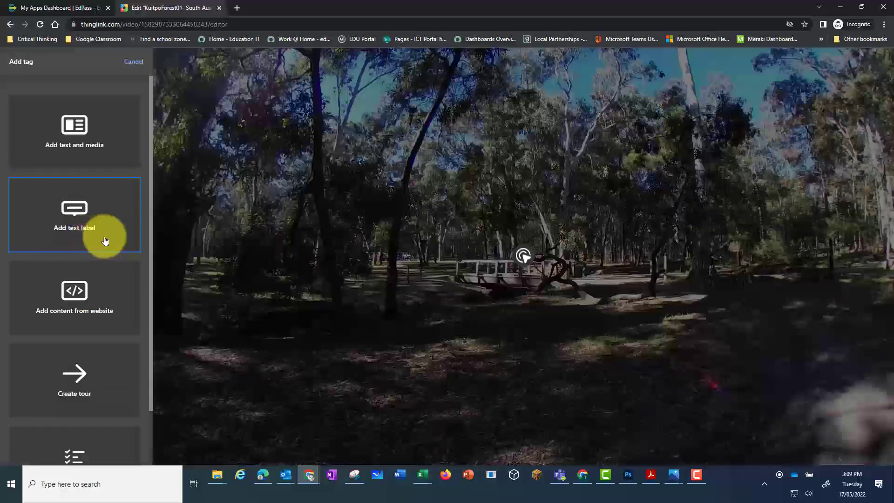
{"action": "mouse_move", "coordinate": [78, 194]}
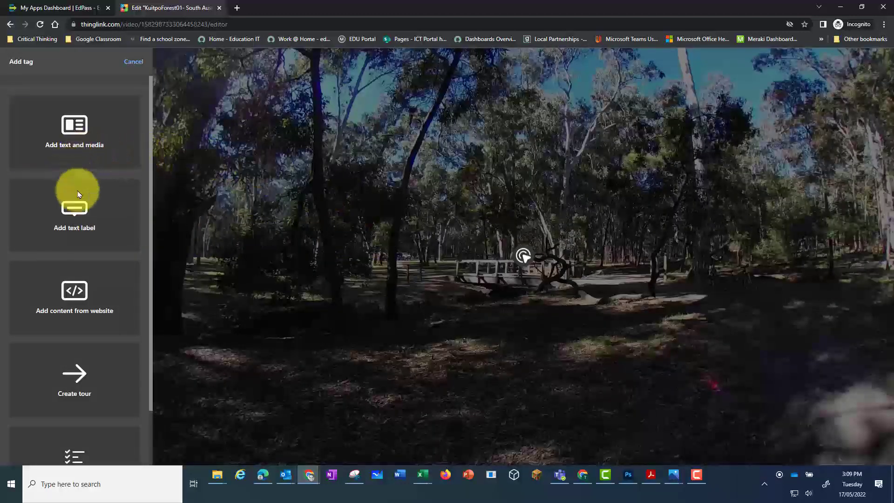
{"action": "left_click", "coordinate": [74, 215]}
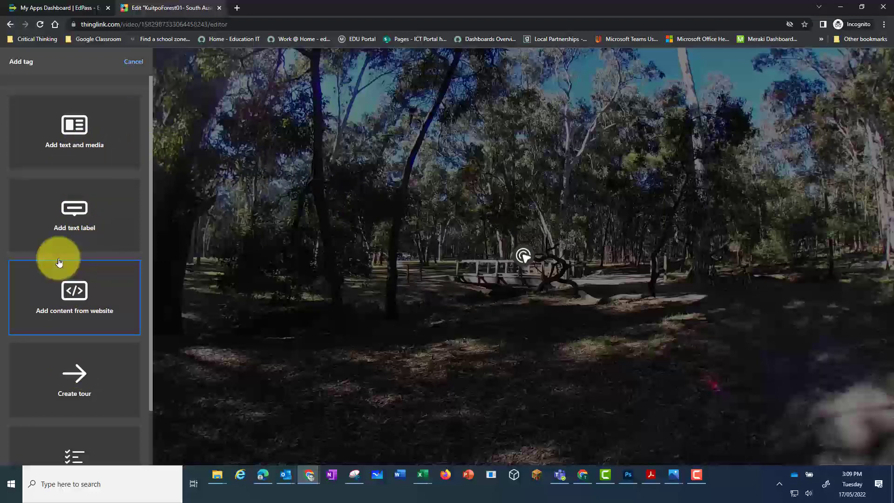
{"action": "left_click", "coordinate": [74, 297]}
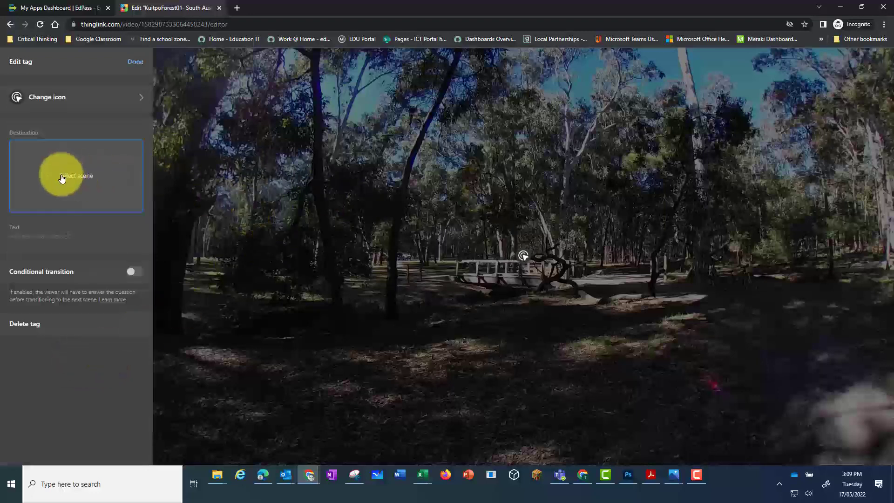
- Point the hotspot at the LakeBonnie scene, label it 'Lake Bonnie' and set its icon
{"action": "left_click", "coordinate": [75, 176]}
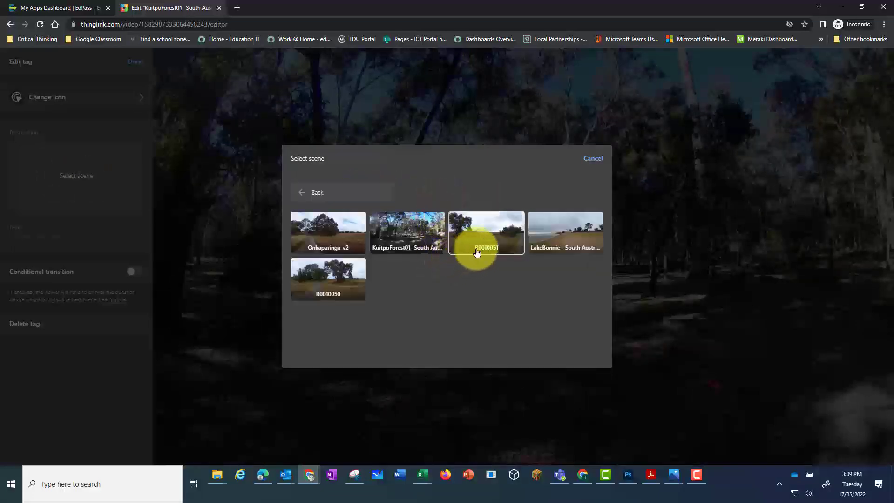
{"action": "left_click", "coordinate": [486, 233]}
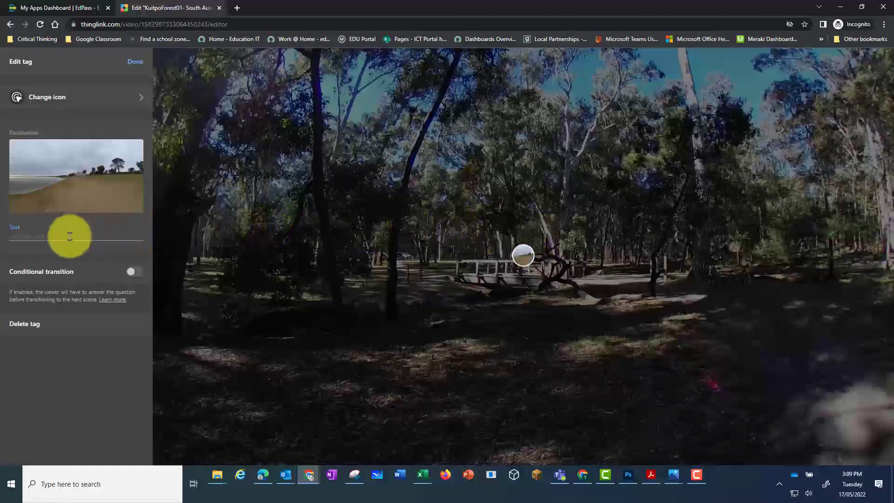
{"action": "type", "text": "Lake Bonnie"}
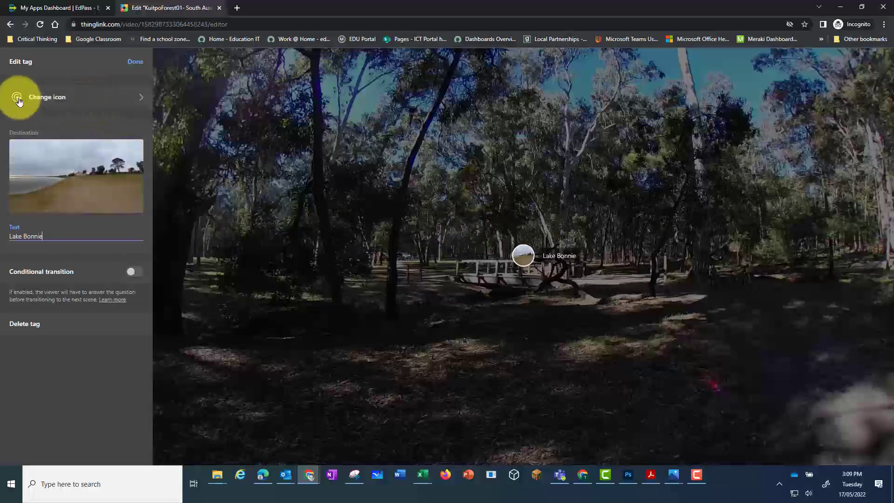
{"action": "left_click", "coordinate": [135, 62]}
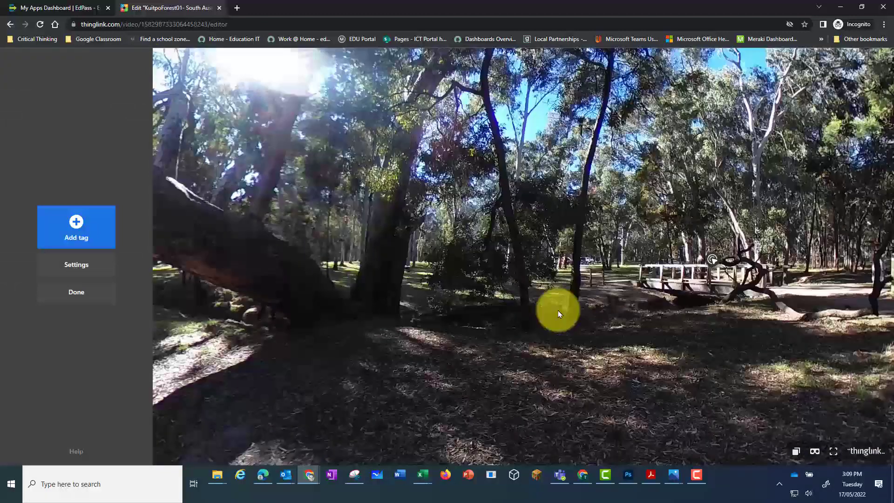
- Add a tour hotspot linked to Onkaparinga-v2 under 360-2022 > Group 01
{"action": "left_click", "coordinate": [76, 226]}
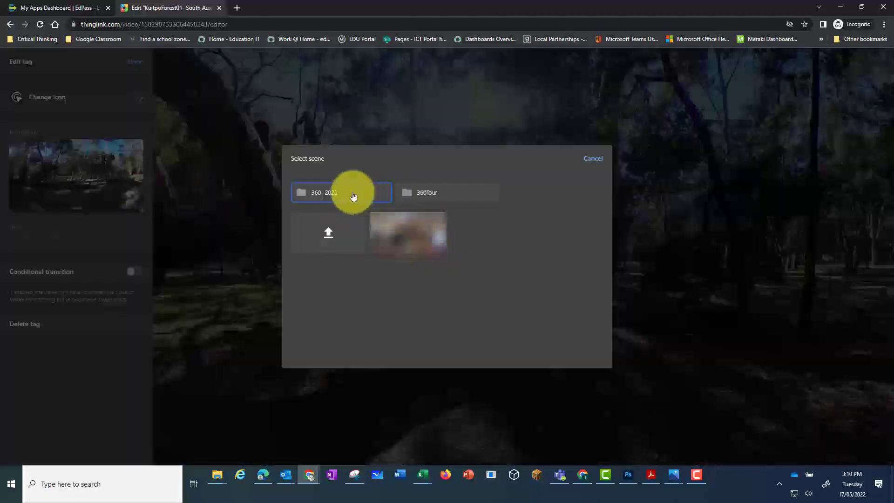
{"action": "left_click", "coordinate": [447, 192]}
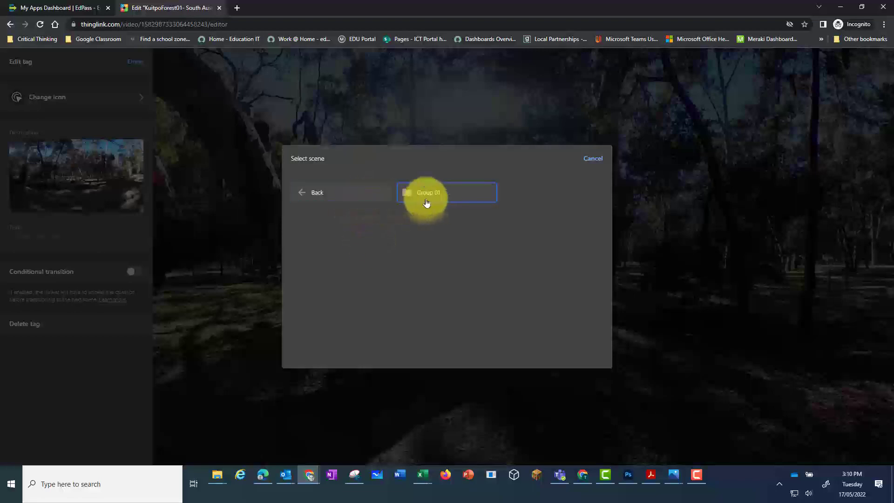
{"action": "left_click", "coordinate": [447, 192]}
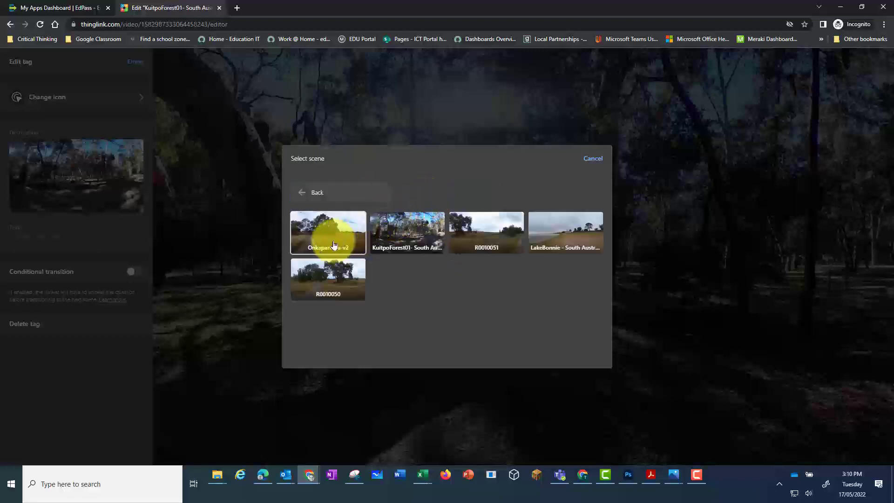
{"action": "left_click", "coordinate": [328, 233]}
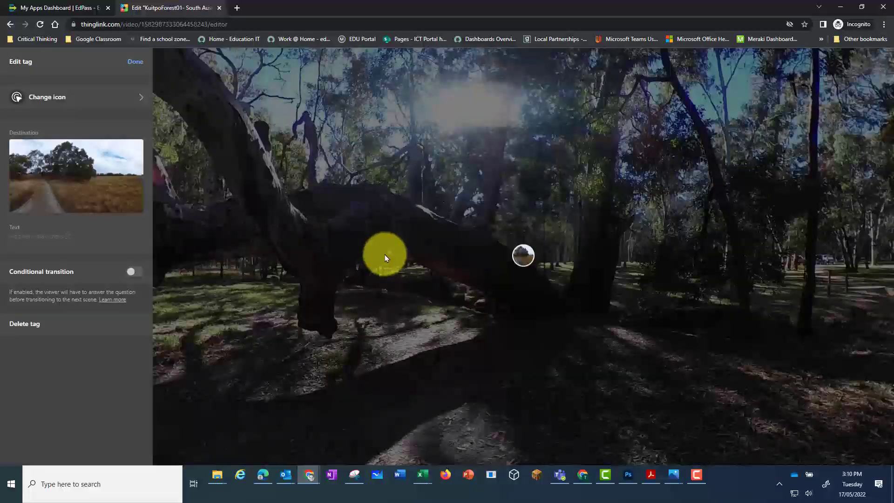
- Position the hotspot, label it 'Onka' and confirm it
{"action": "left_click_drag", "start_coordinate": [385, 254], "coordinate": [170, 282]}
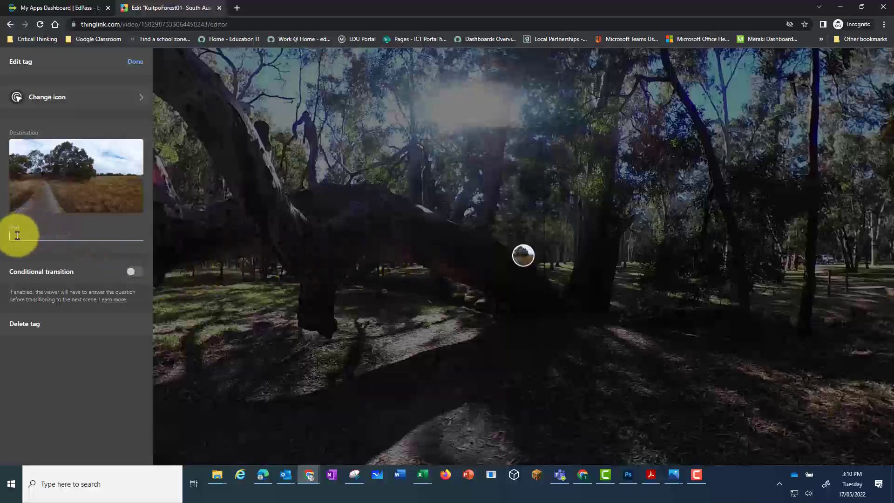
{"action": "type", "text": "Onkaparinga"}
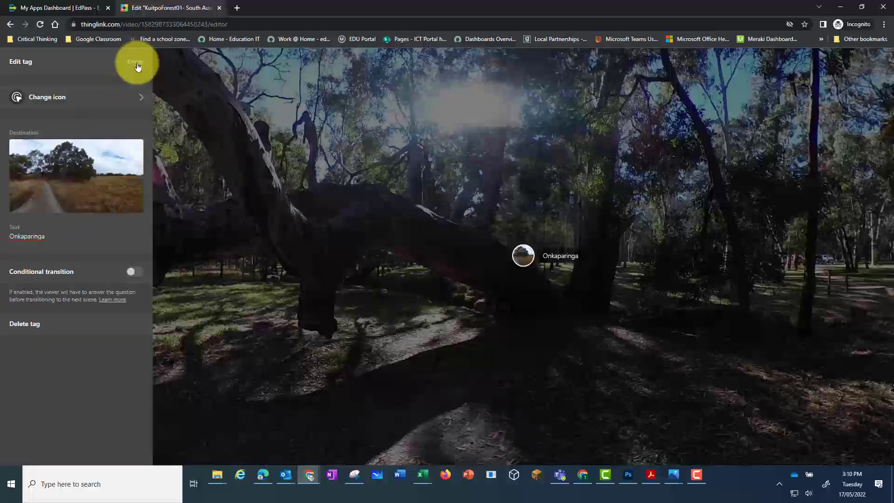
{"action": "left_click", "coordinate": [137, 64]}
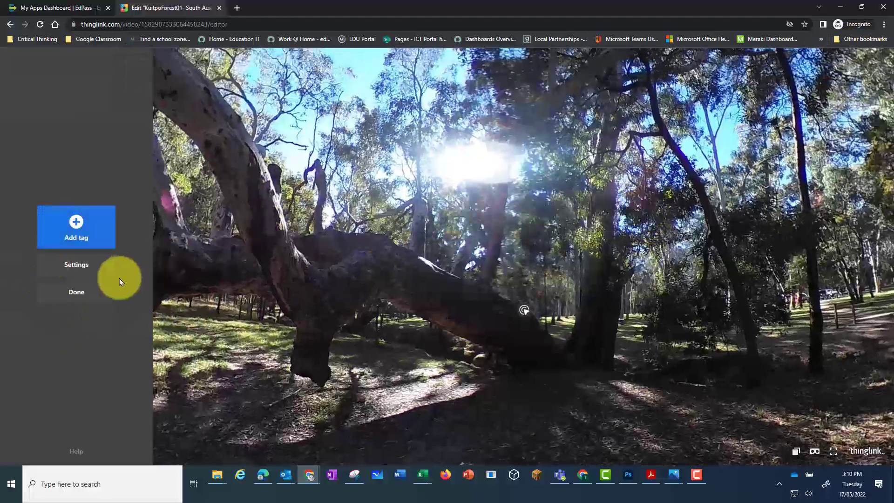
- Save the forest scene, then play the tour from the boardwalk through Forest to Lake Bonnie
{"action": "left_click", "coordinate": [76, 292]}
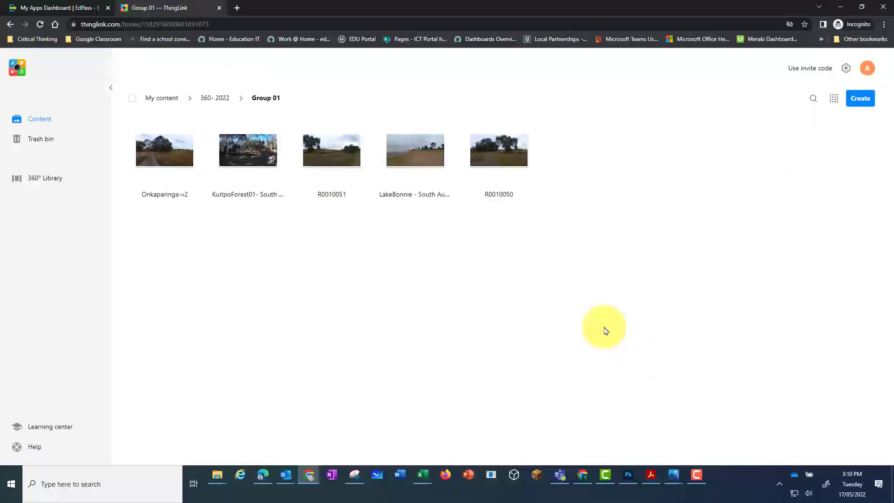
{"action": "mouse_move", "coordinate": [181, 162]}
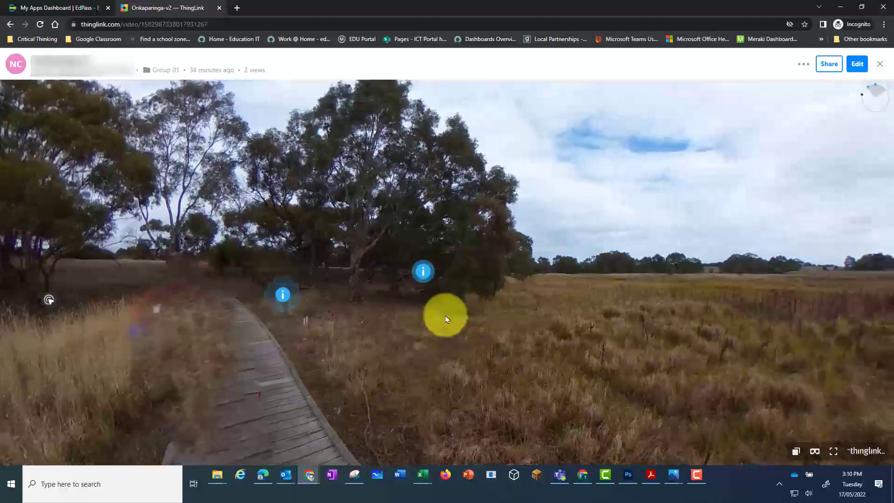
{"action": "left_click_drag", "start_coordinate": [446, 320], "coordinate": [657, 279]}
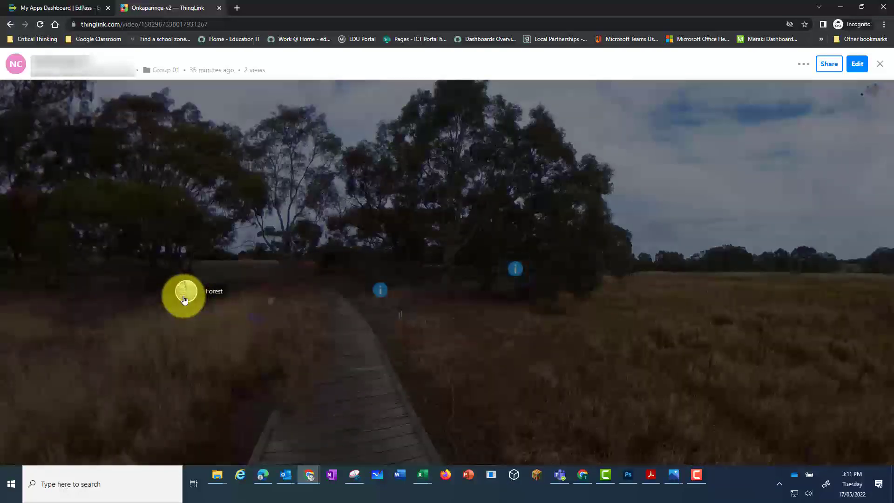
{"action": "left_click", "coordinate": [183, 295]}
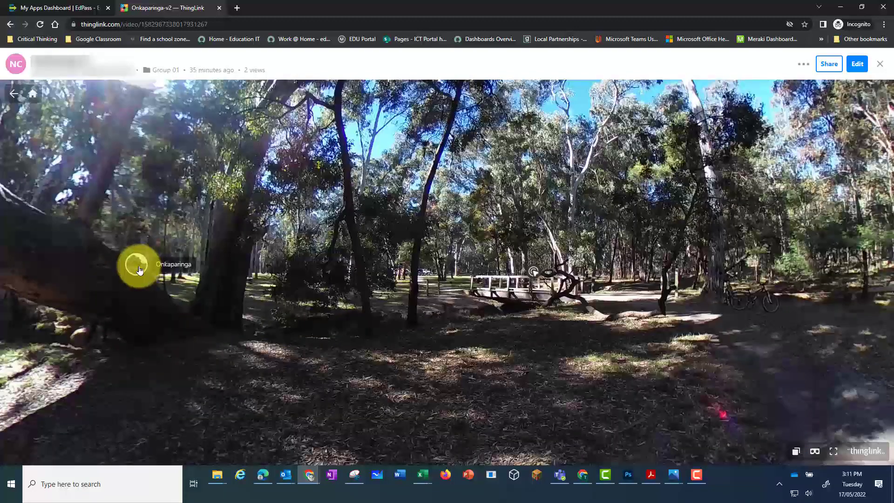
{"action": "left_click", "coordinate": [137, 269]}
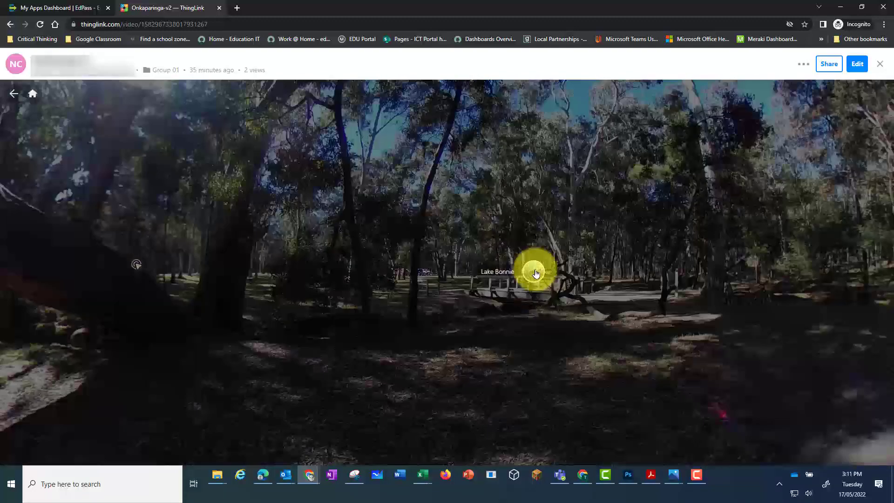
{"action": "left_click", "coordinate": [535, 272]}
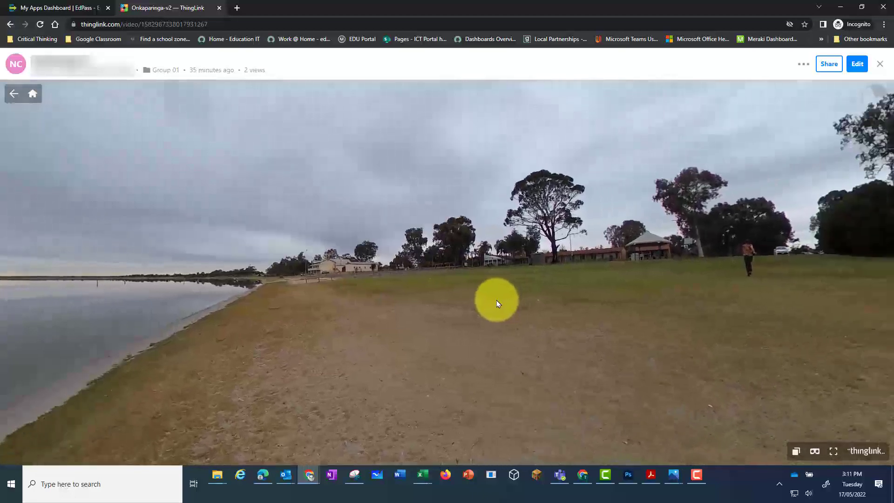